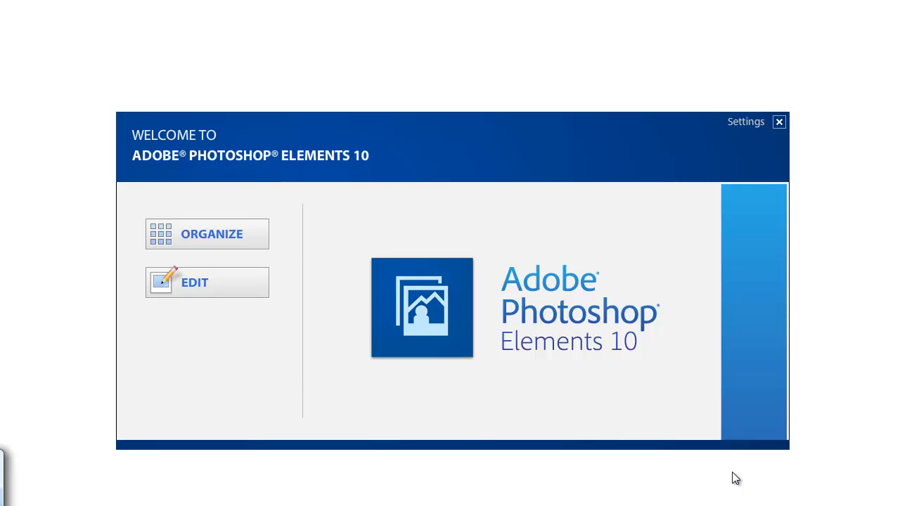
mouse_move(194, 295)
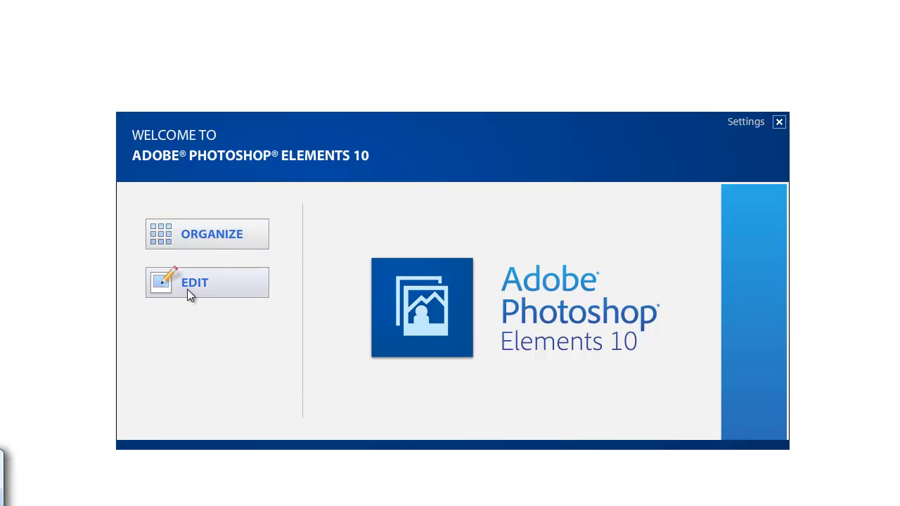
mouse_move(194, 245)
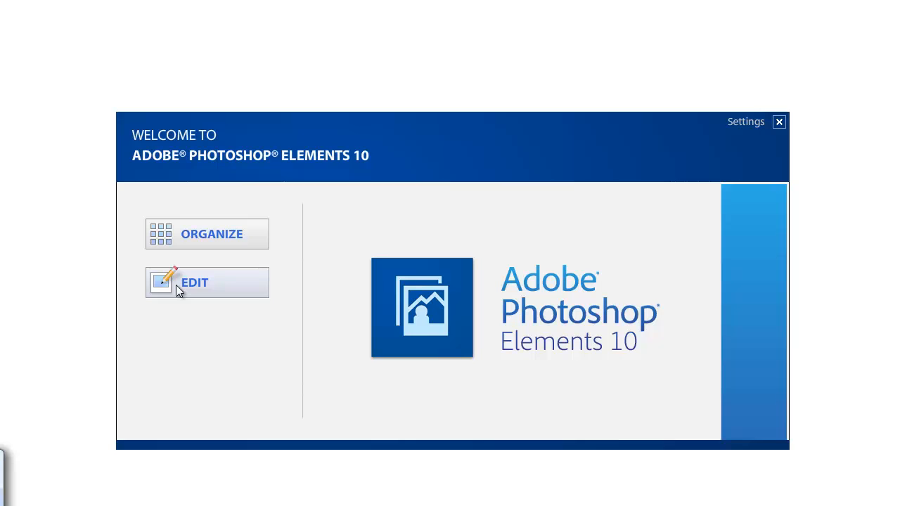
Step: Launch the Editor from the Welcome screen, arriving at the empty workspace
left_click(194, 281)
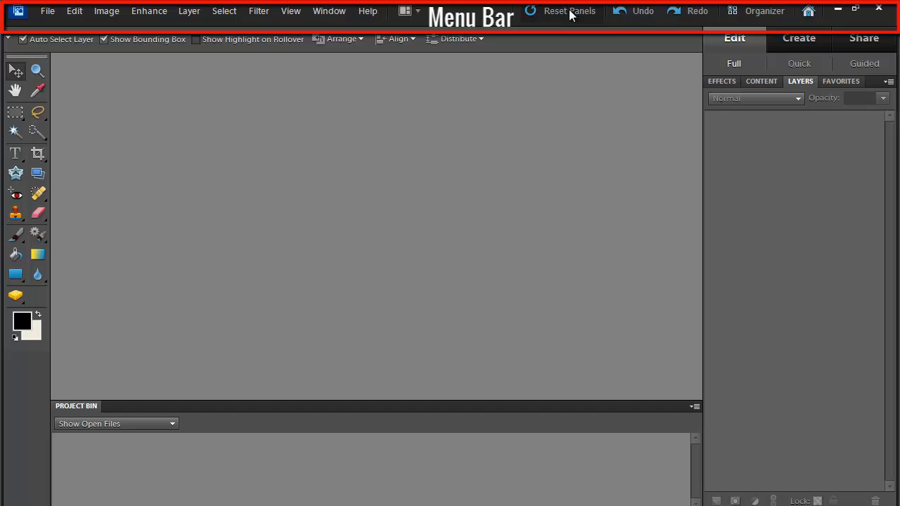
mouse_move(661, 10)
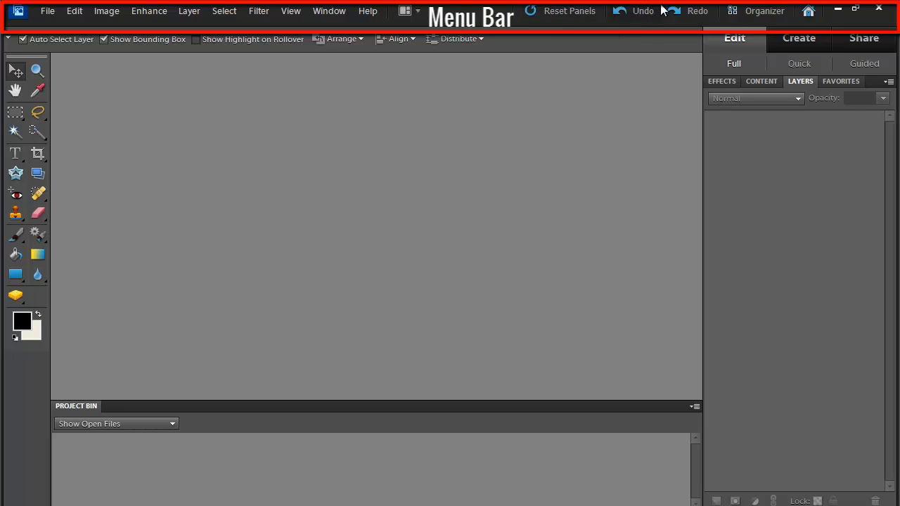
mouse_move(717, 22)
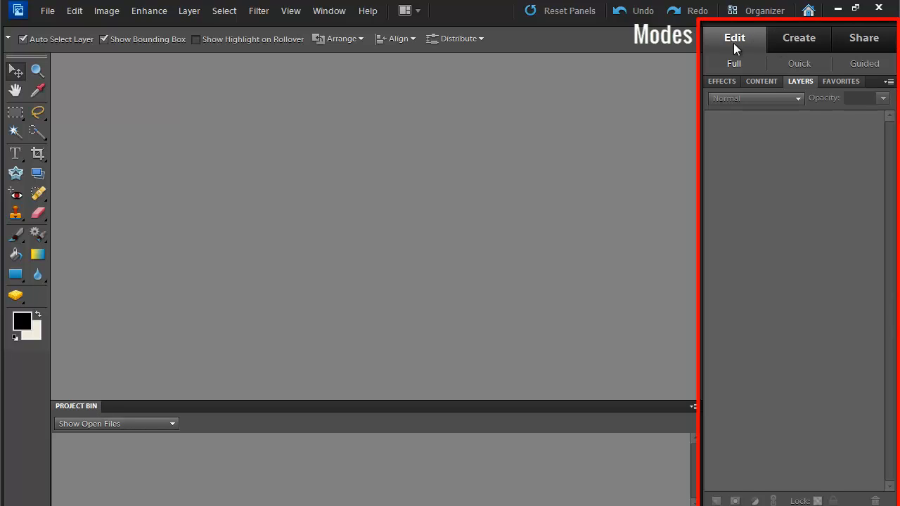
mouse_move(754, 184)
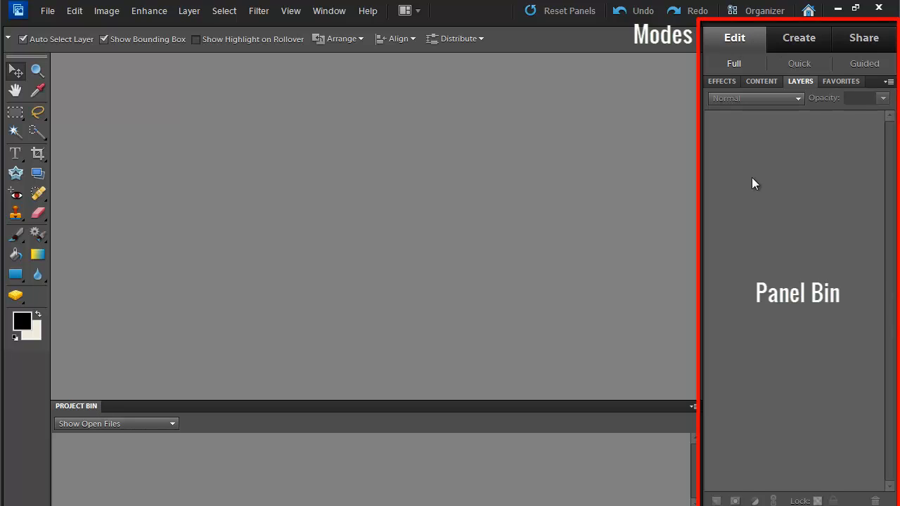
mouse_move(745, 208)
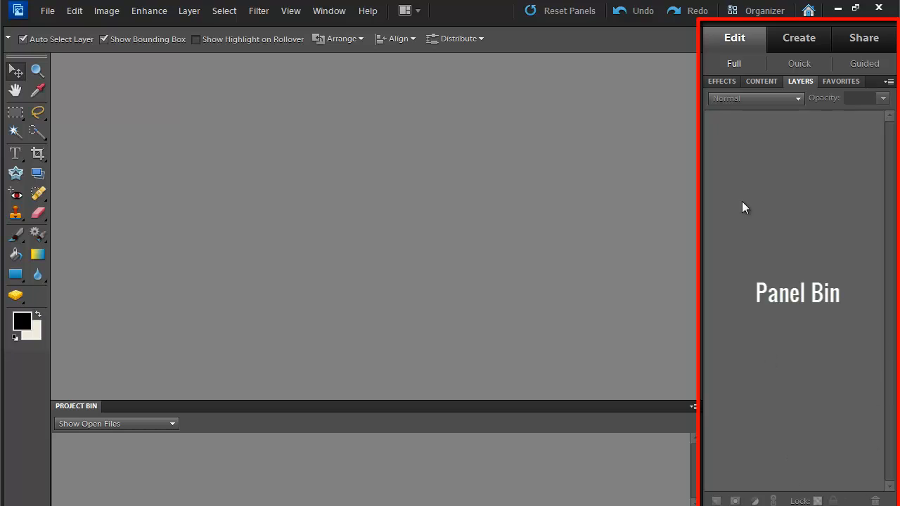
mouse_move(757, 80)
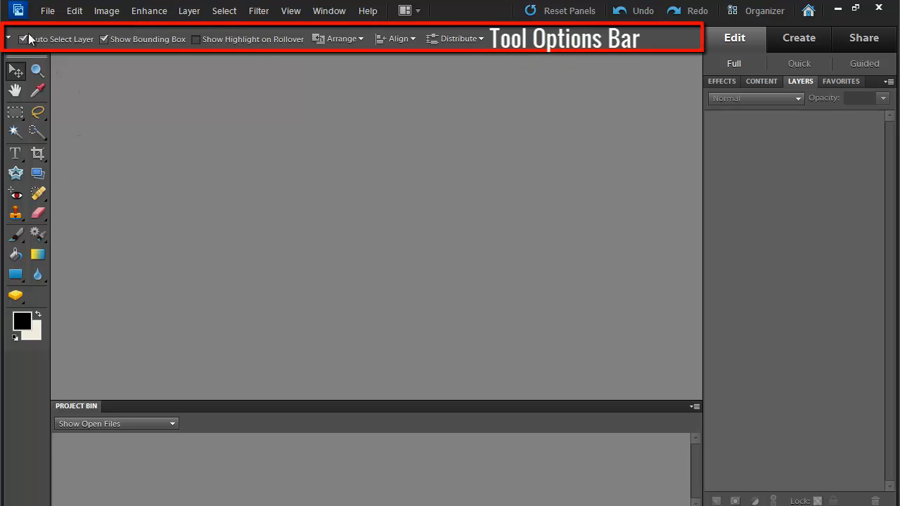
left_click(47, 11)
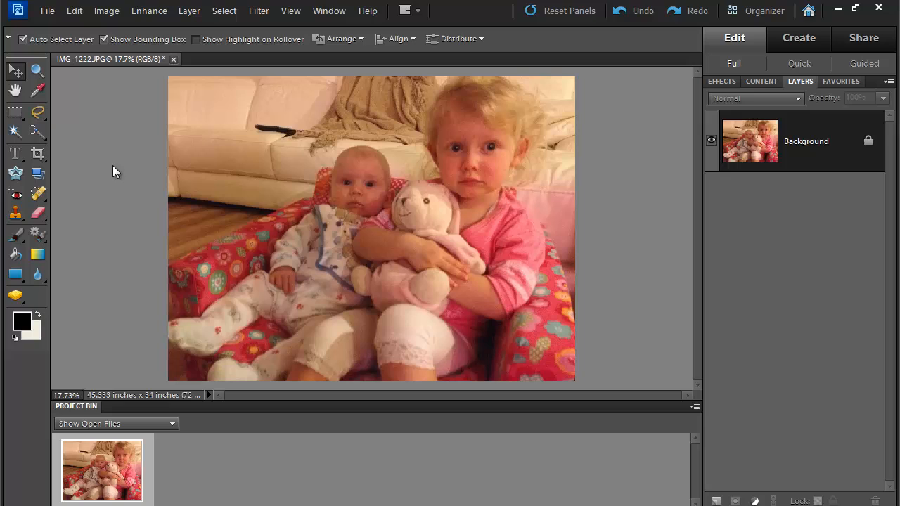
mouse_move(120, 172)
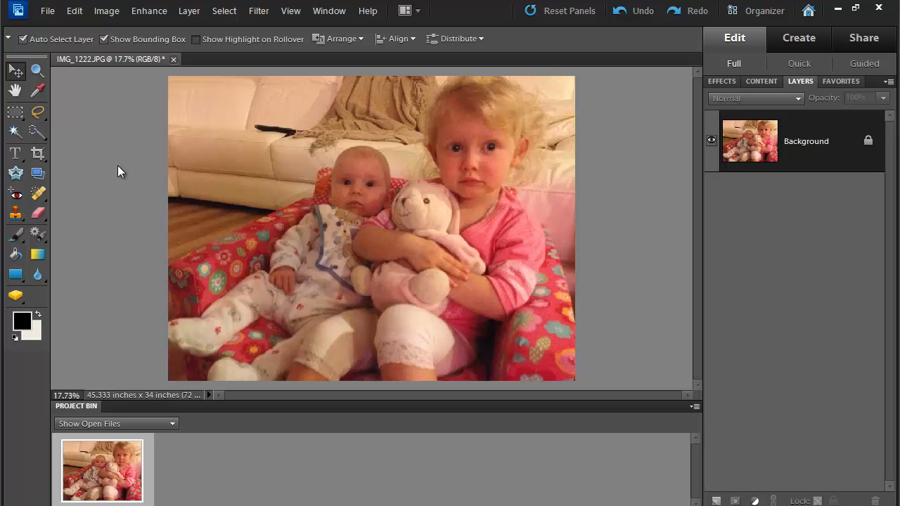
mouse_move(776, 175)
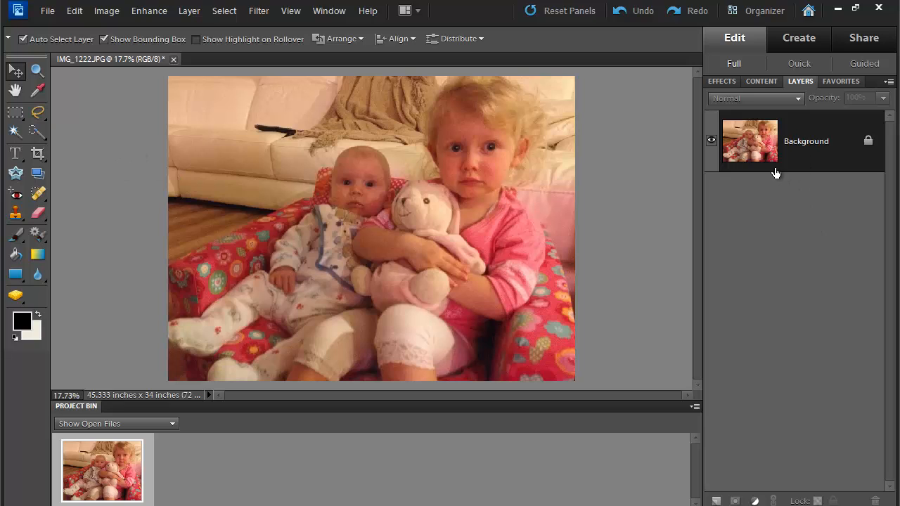
mouse_move(803, 225)
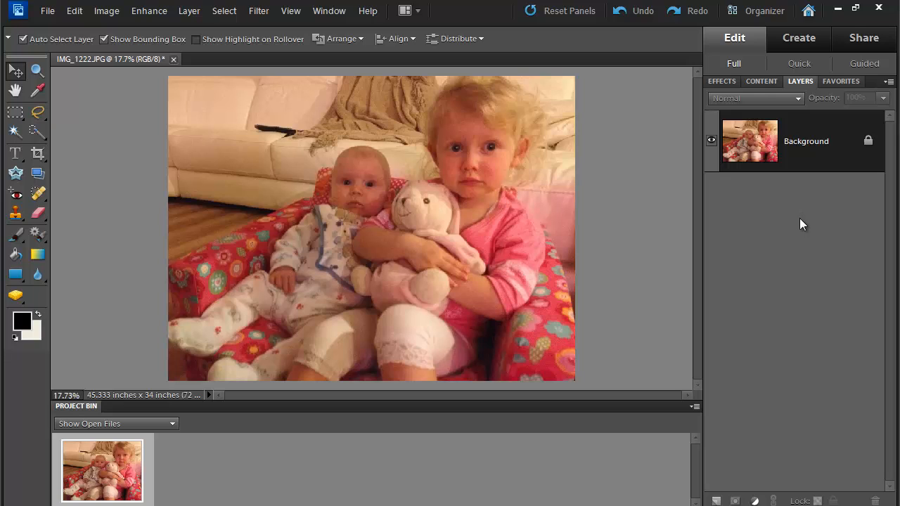
Step: Browse the Effects and Content libraries in the Panel Bin, then return to Layers
left_click(721, 80)
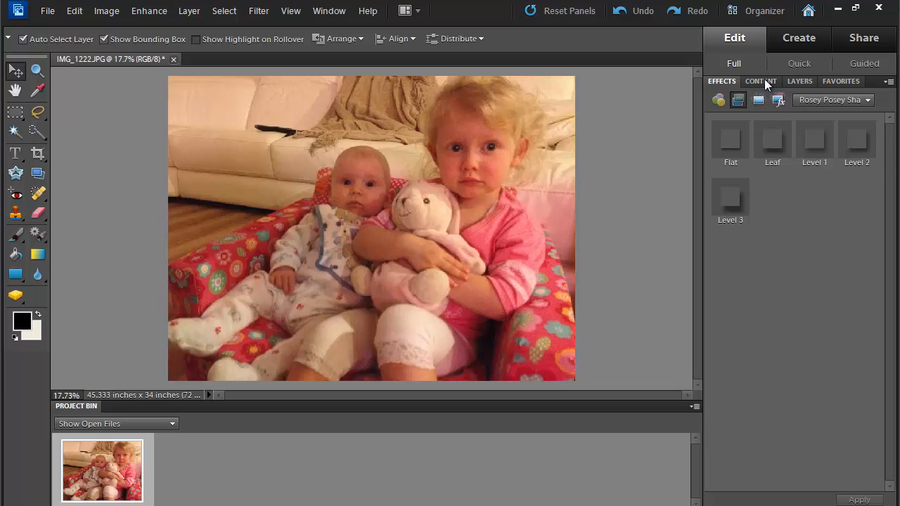
left_click(760, 80)
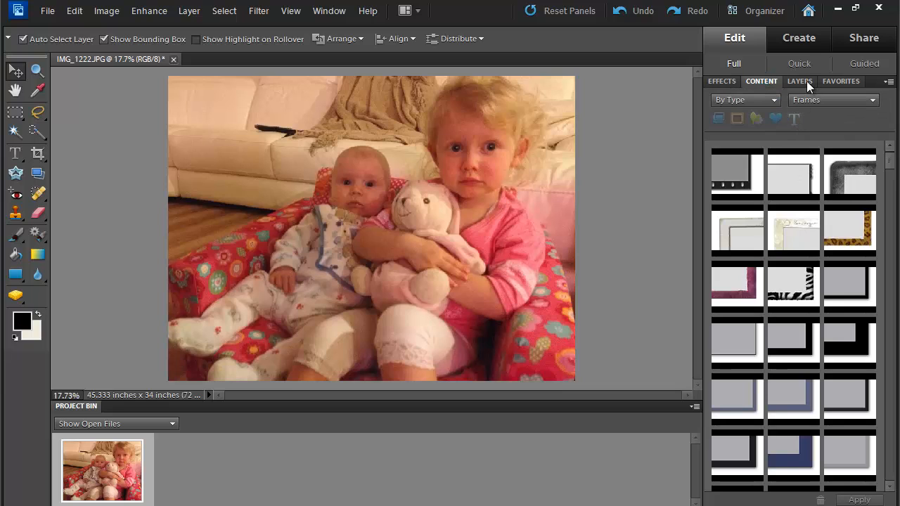
left_click(800, 80)
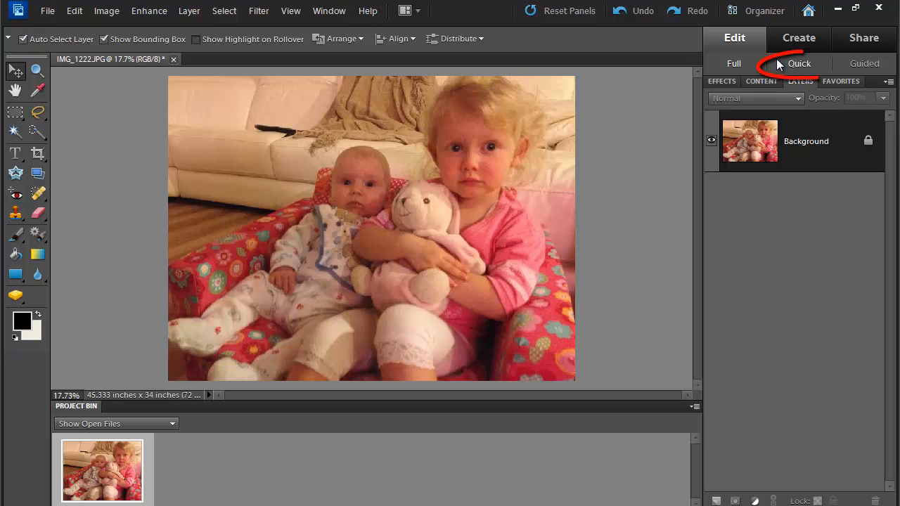
Step: In Quick Fix, auto-correct levels and contrast with a lighting tweak, then return to Full edit
left_click(799, 63)
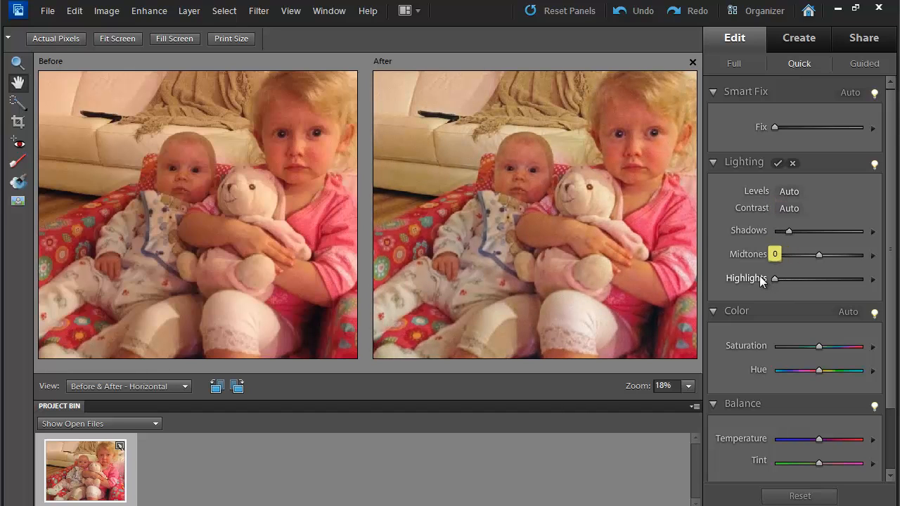
left_click_drag(789, 231, 824, 231)
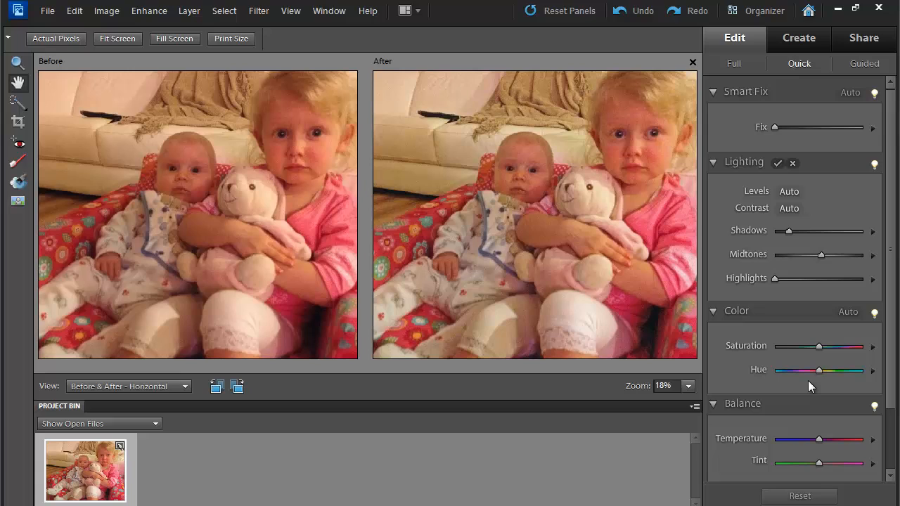
mouse_move(856, 391)
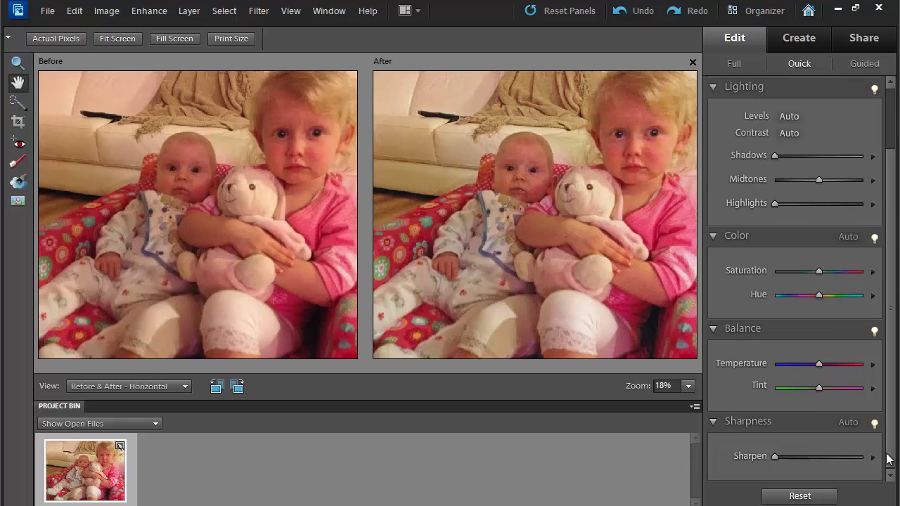
left_click(734, 63)
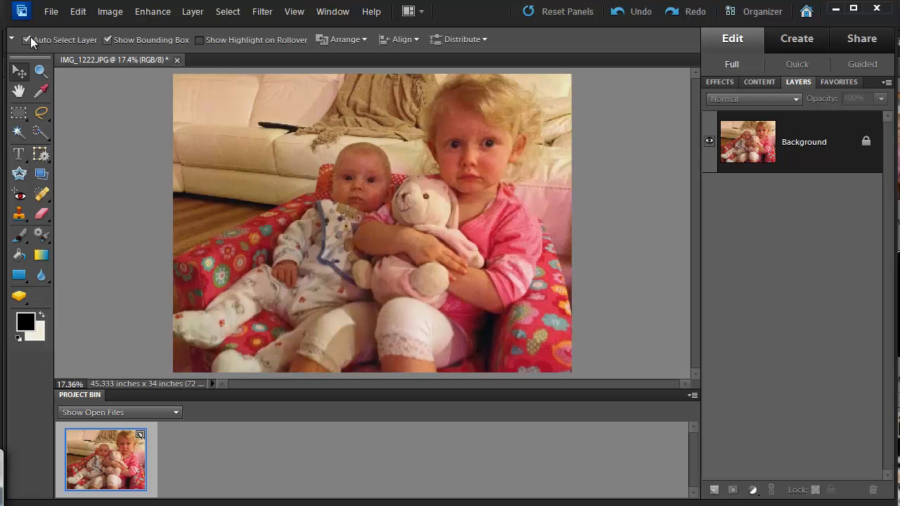
Step: Save the photo to the Desktop as IMG_1222.psd in Photoshop (*.PSD) format
left_click(51, 11)
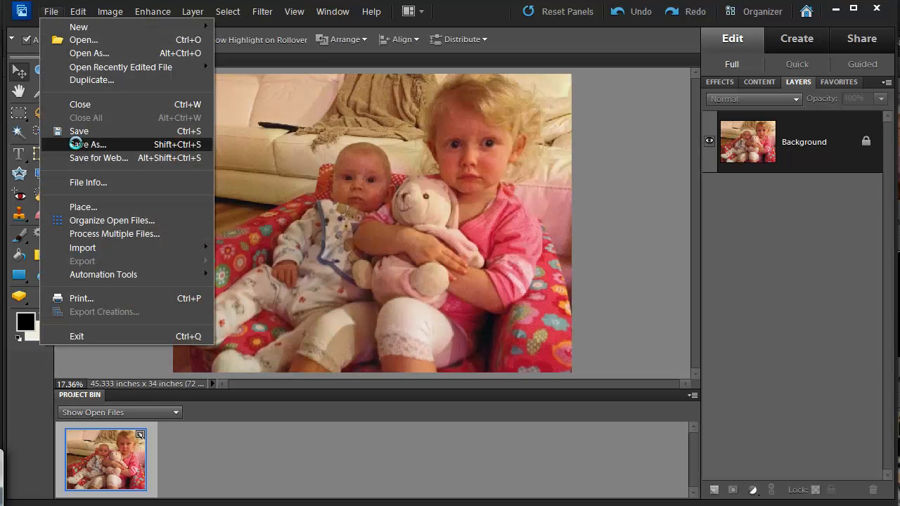
left_click(88, 143)
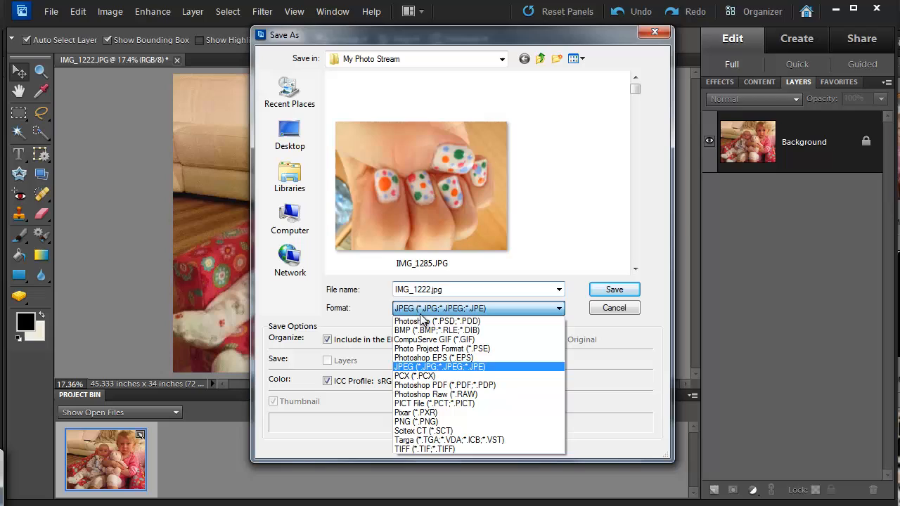
left_click(439, 321)
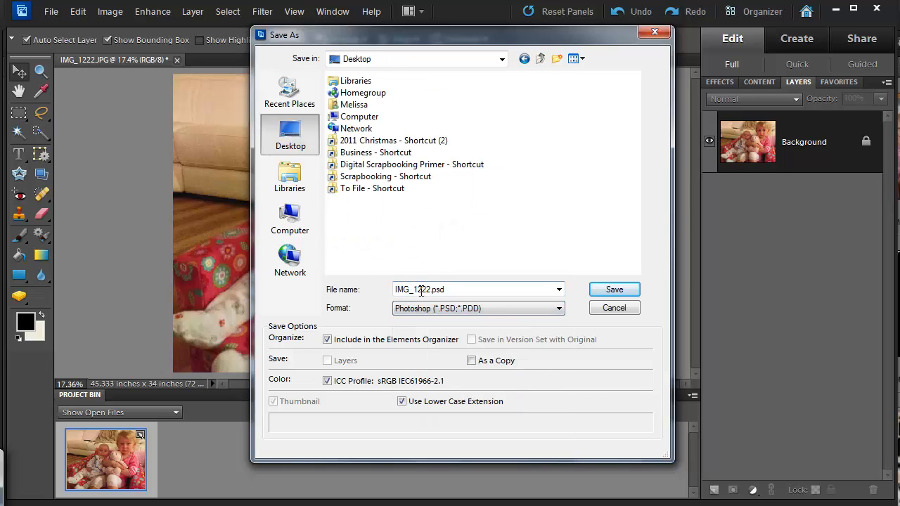
mouse_move(613, 290)
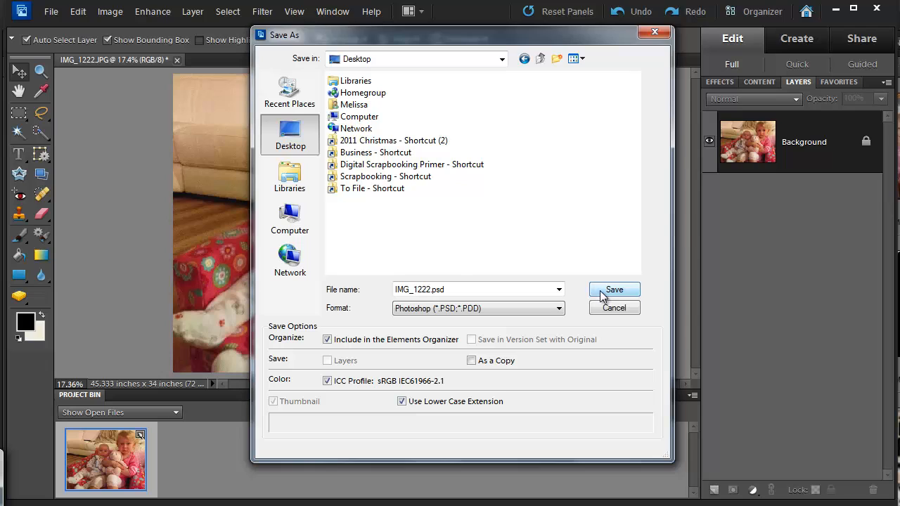
left_click(613, 290)
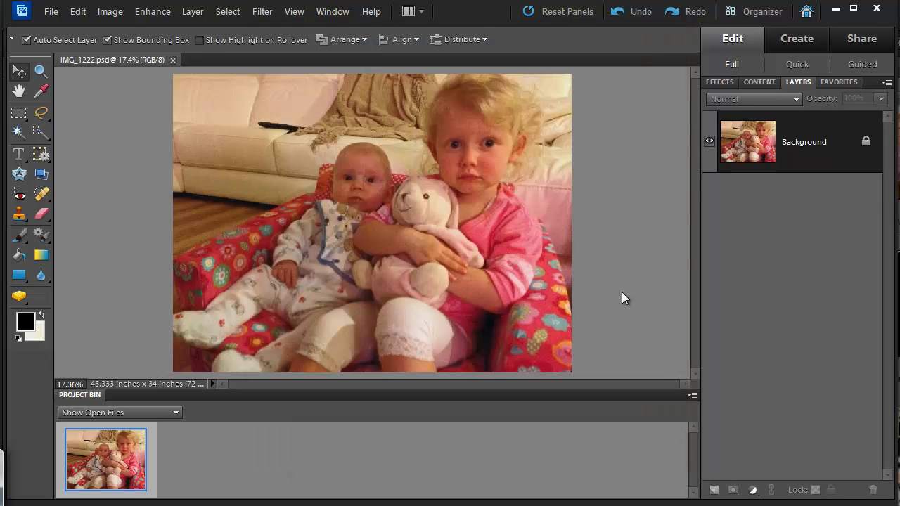
mouse_move(640, 306)
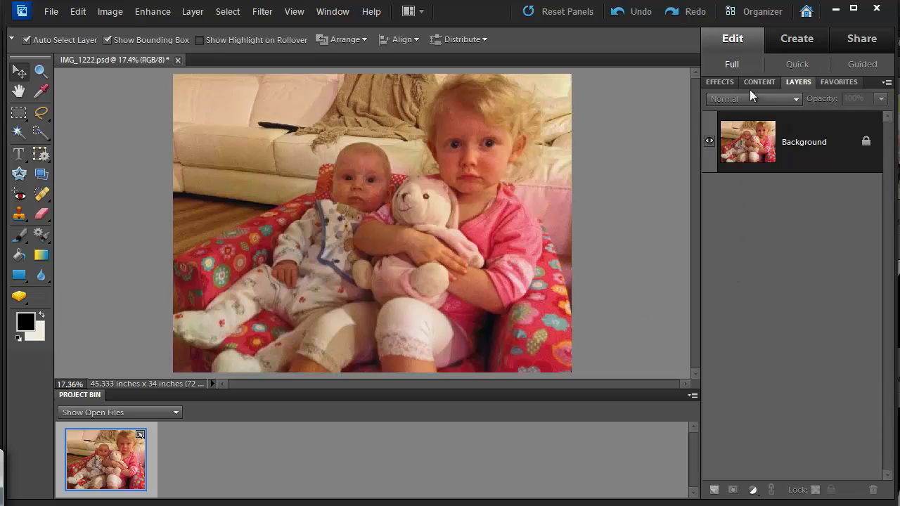
Step: Apply the Offwhite Polaroid frame and place a text cursor in its lower border
left_click(759, 81)
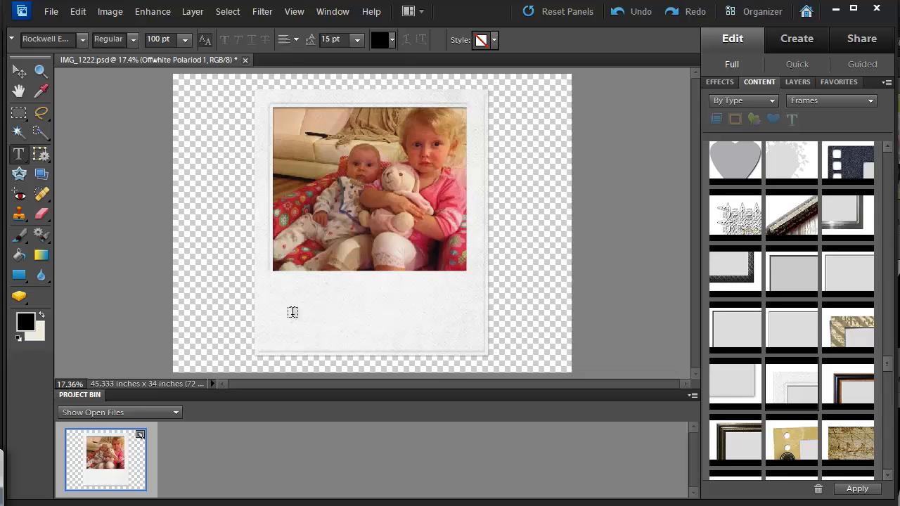
left_click(293, 312)
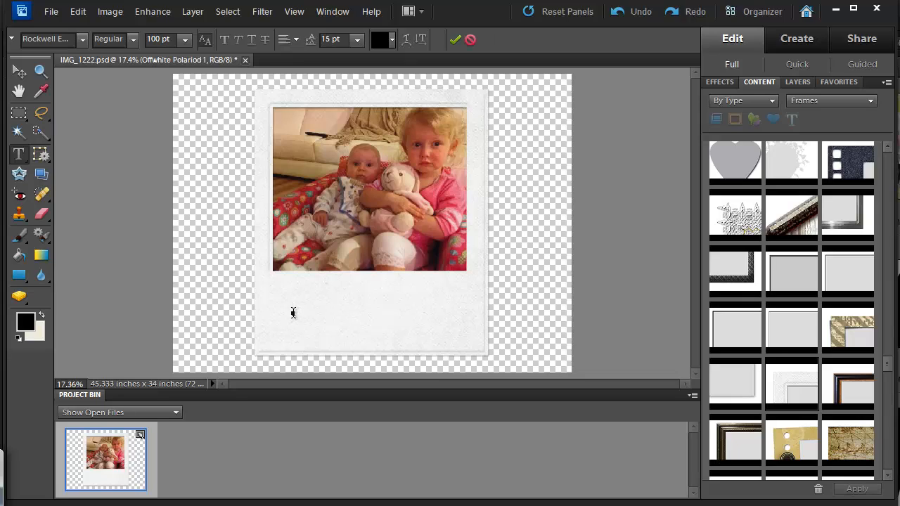
Step: Caption the frame 'Sharing the couch' in Segoe Print and enlarge the text
type("Sharing the cou")
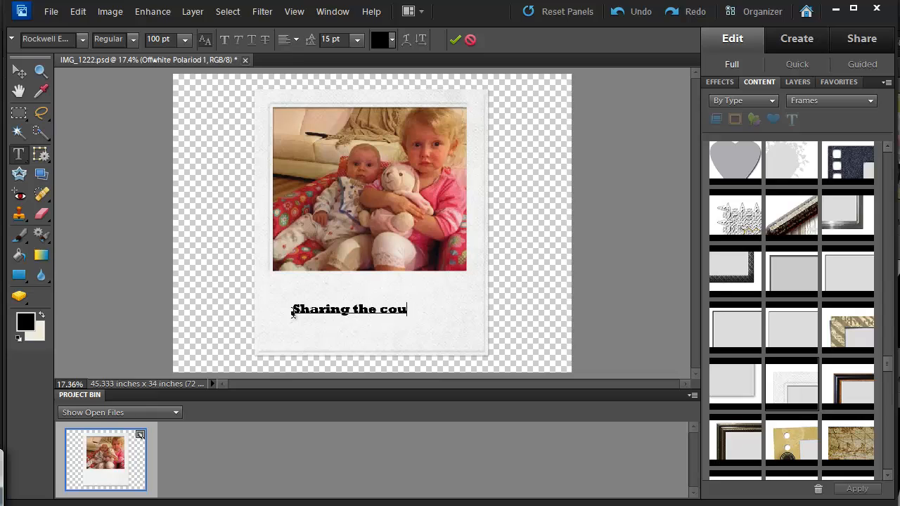
type("ch")
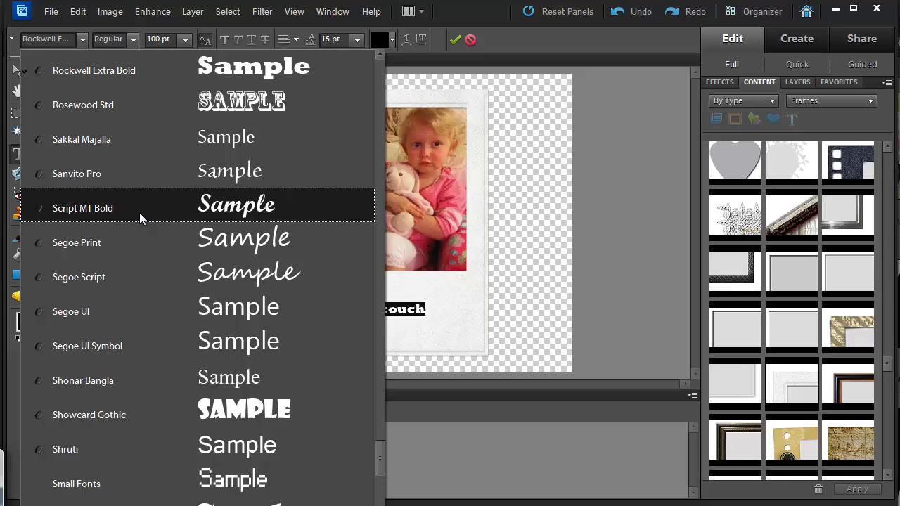
left_click(76, 242)
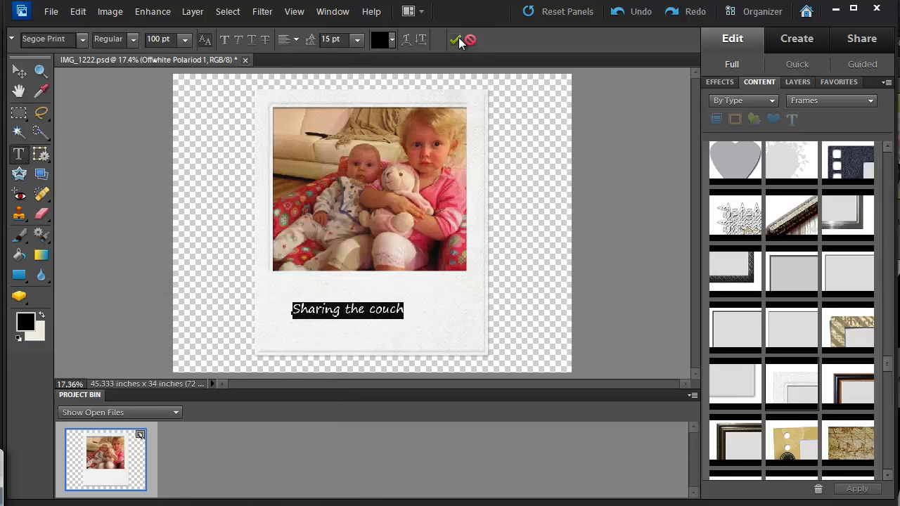
left_click(456, 39)
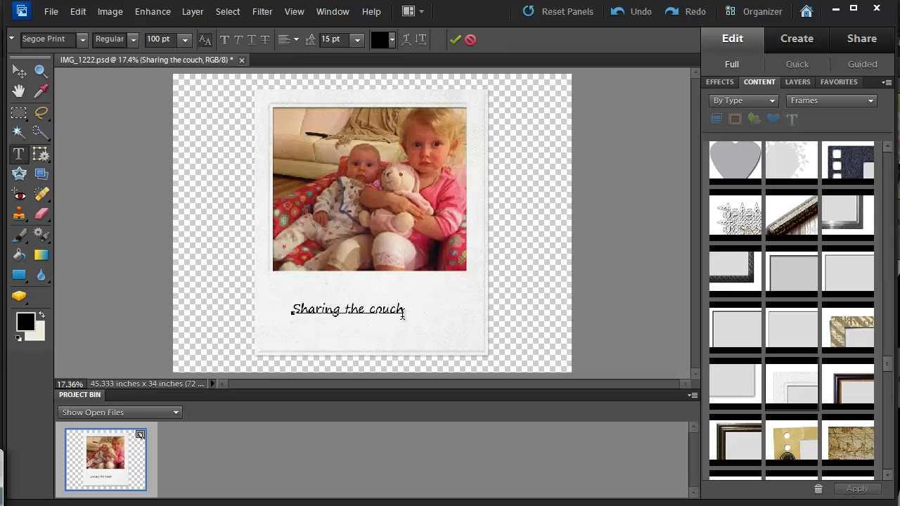
left_click(19, 70)
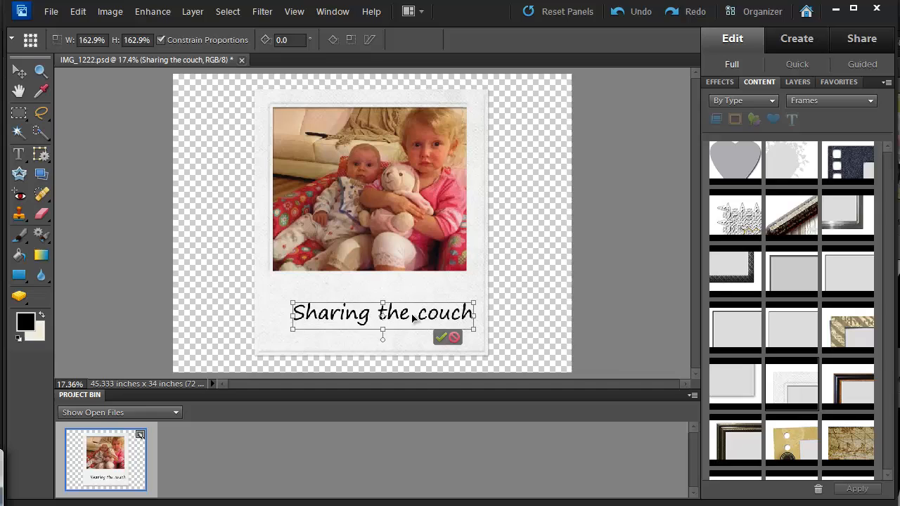
left_click(442, 337)
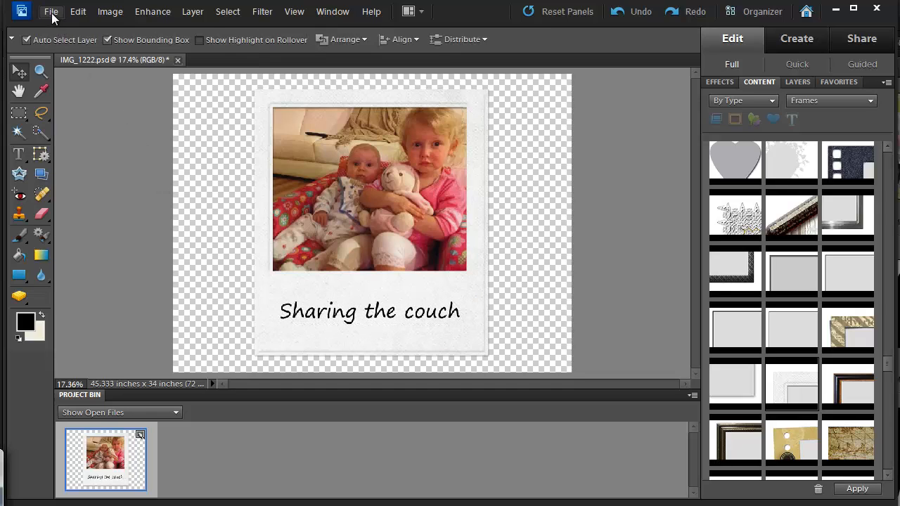
mouse_move(146, 256)
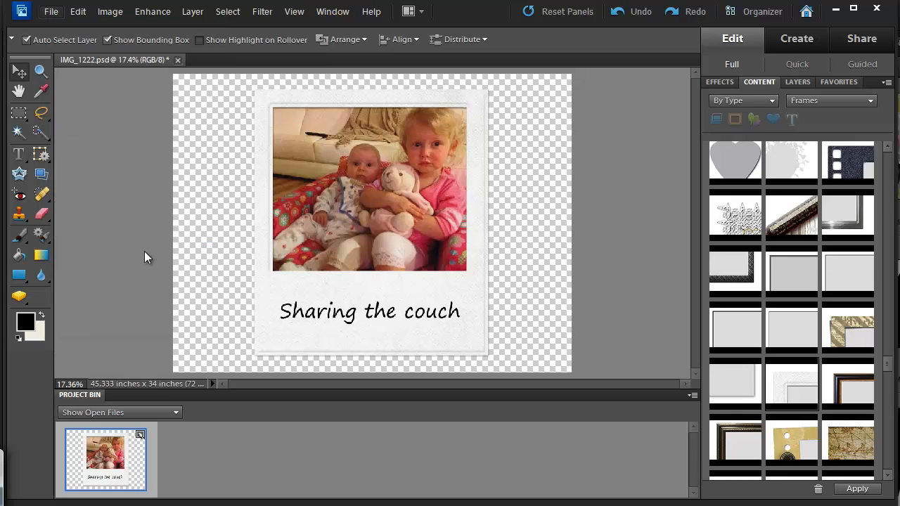